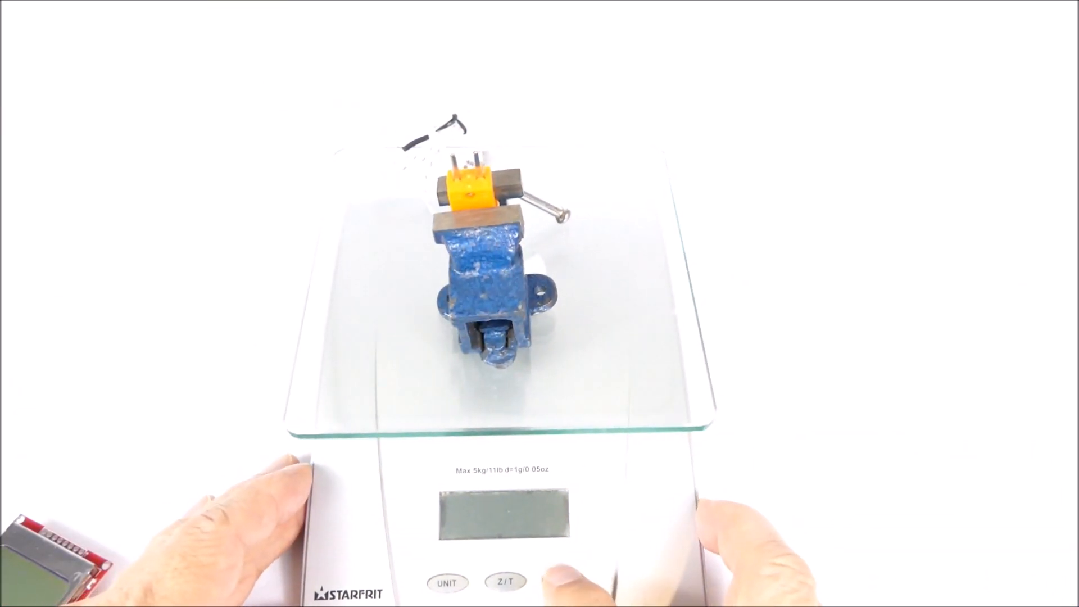
# Power on the kitchen scale with the vise and connector on it so it reads 0.
pyautogui.click(563, 582)
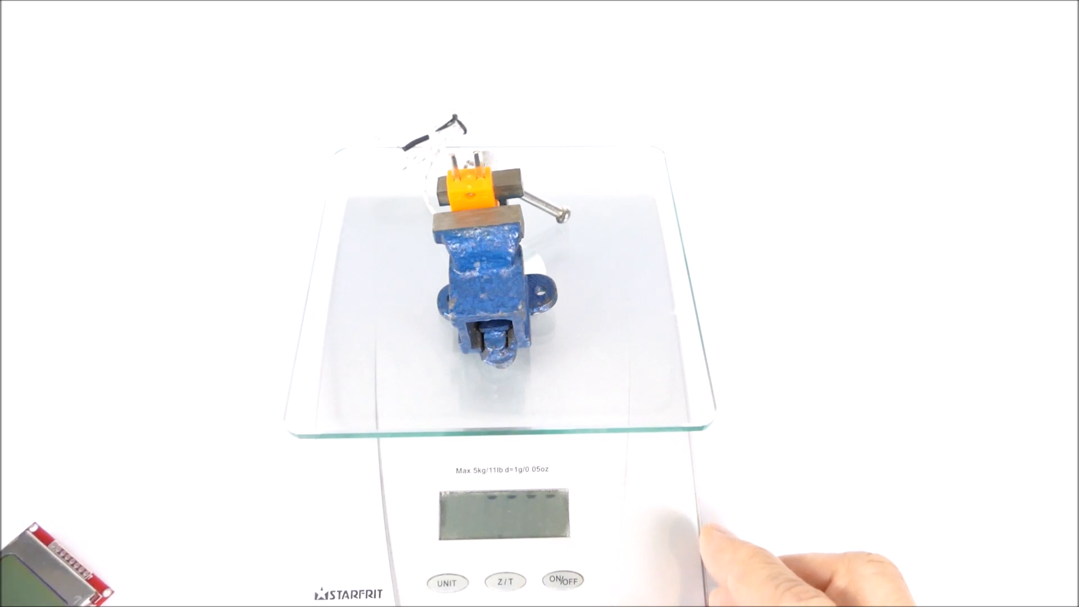
pyautogui.click(563, 580)
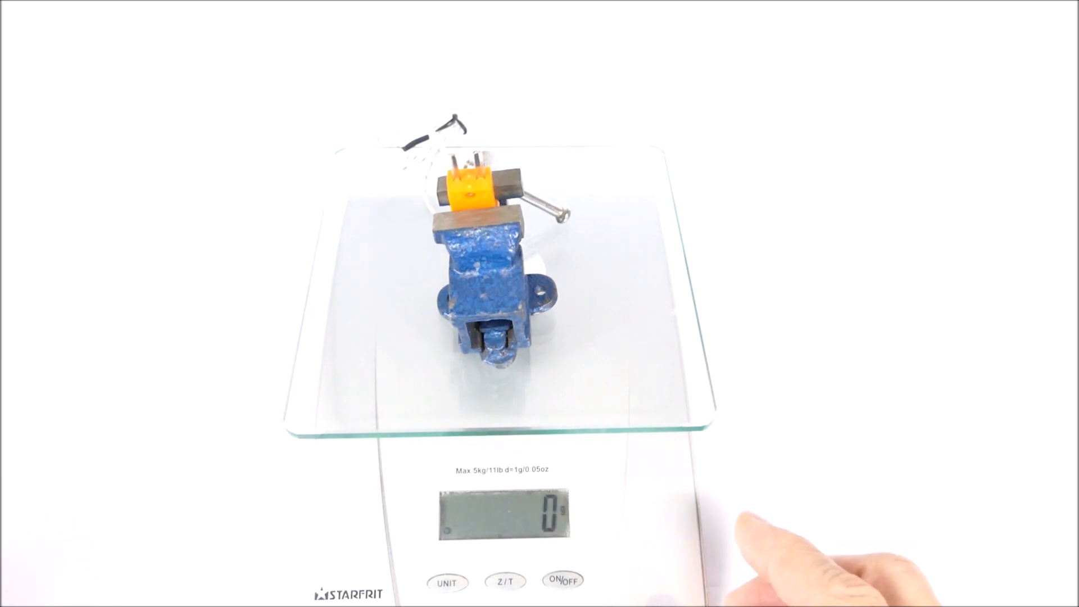